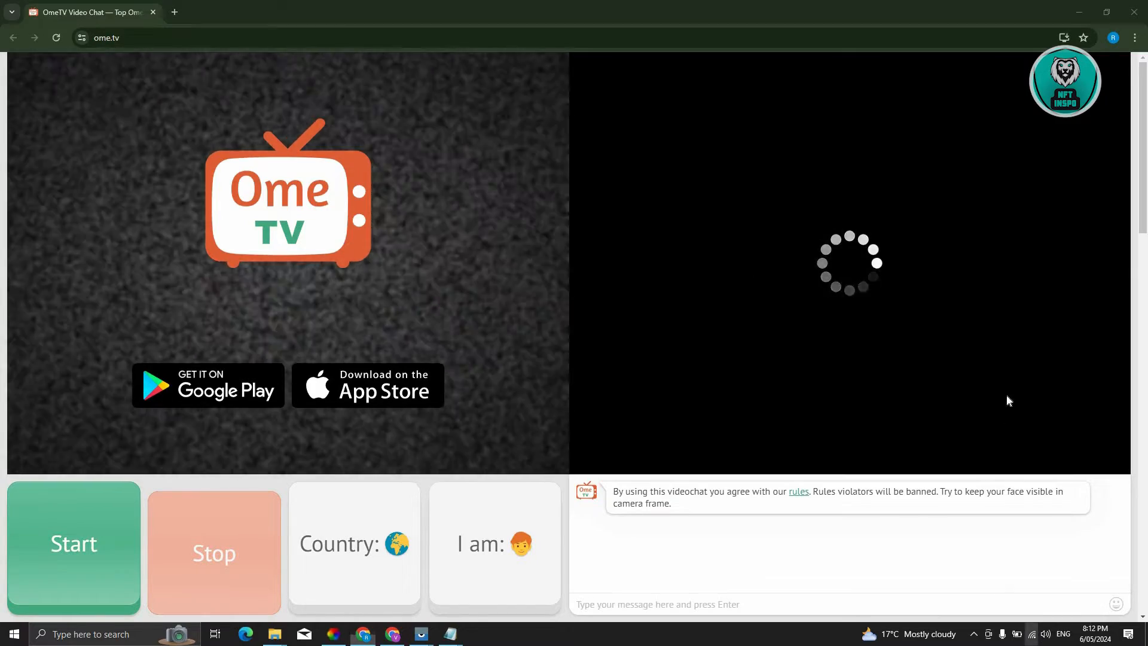
Step: Switch to another Wi-Fi network, then confirm Chrome is up to date at version 124.0.6367.119
click(1031, 633)
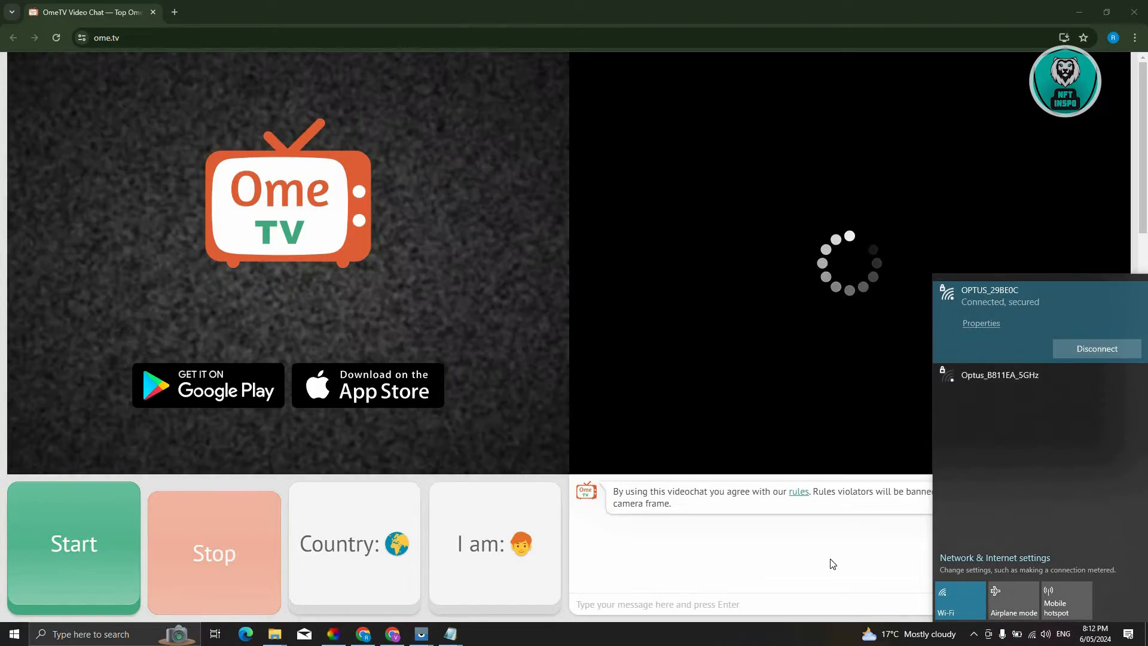
click(832, 563)
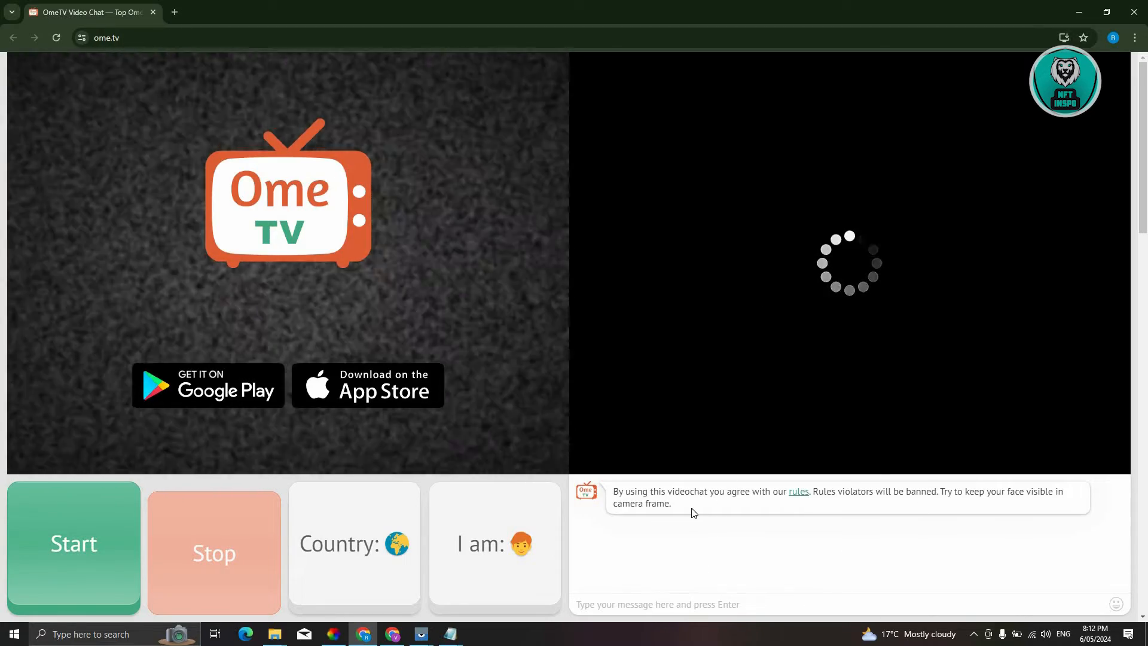
mouse_move(746, 537)
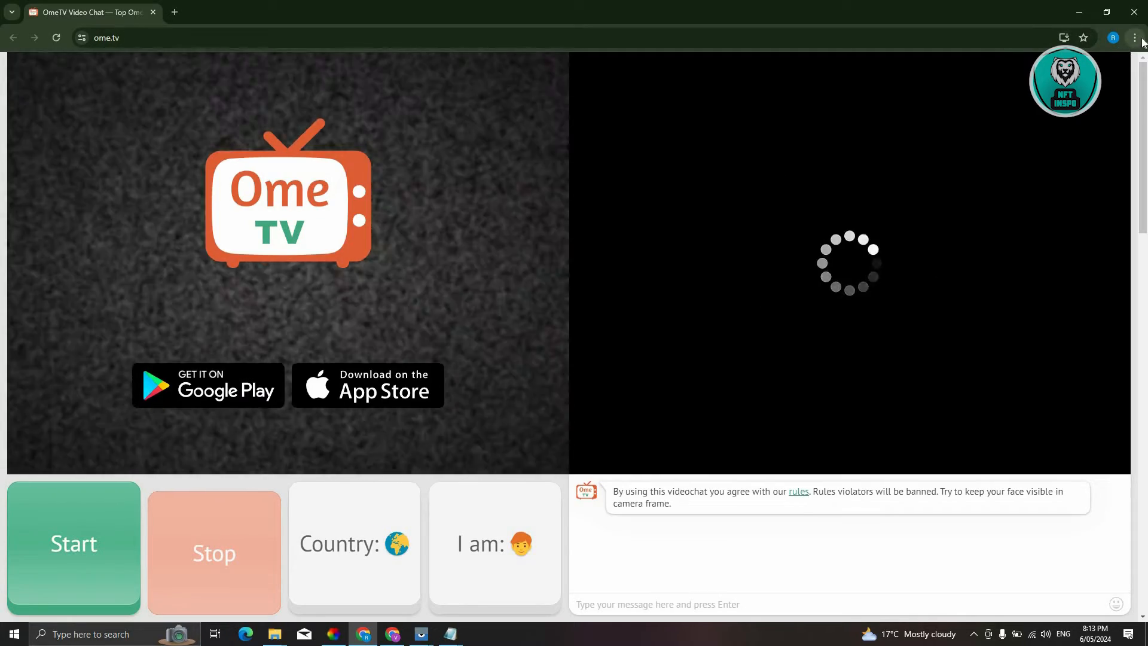
click(1134, 37)
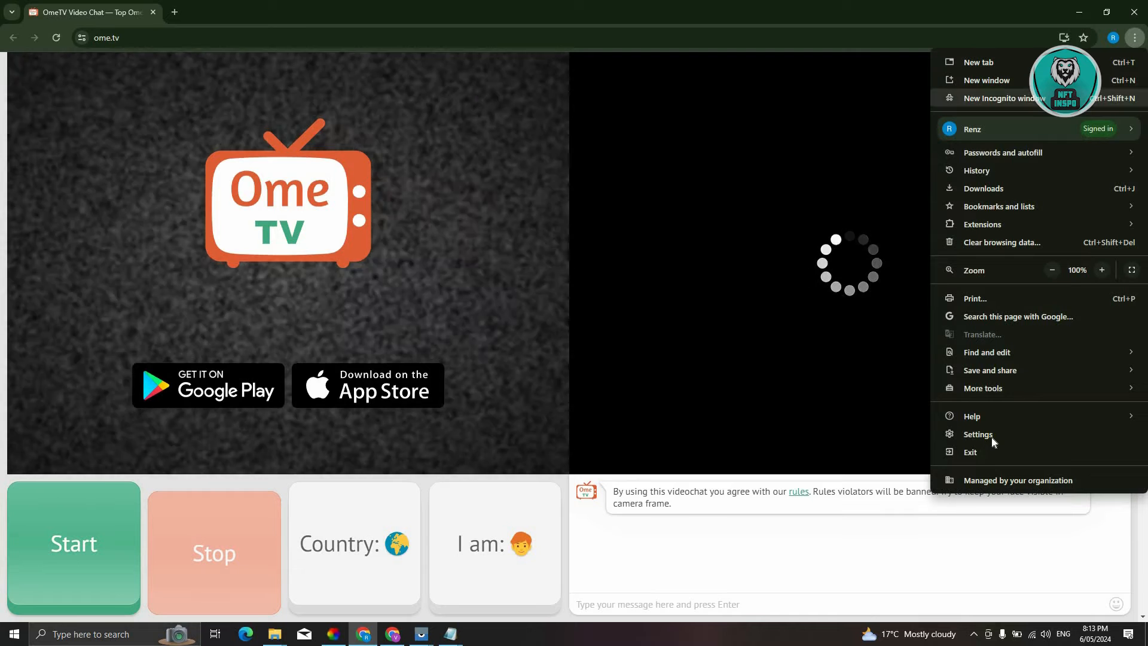
click(978, 434)
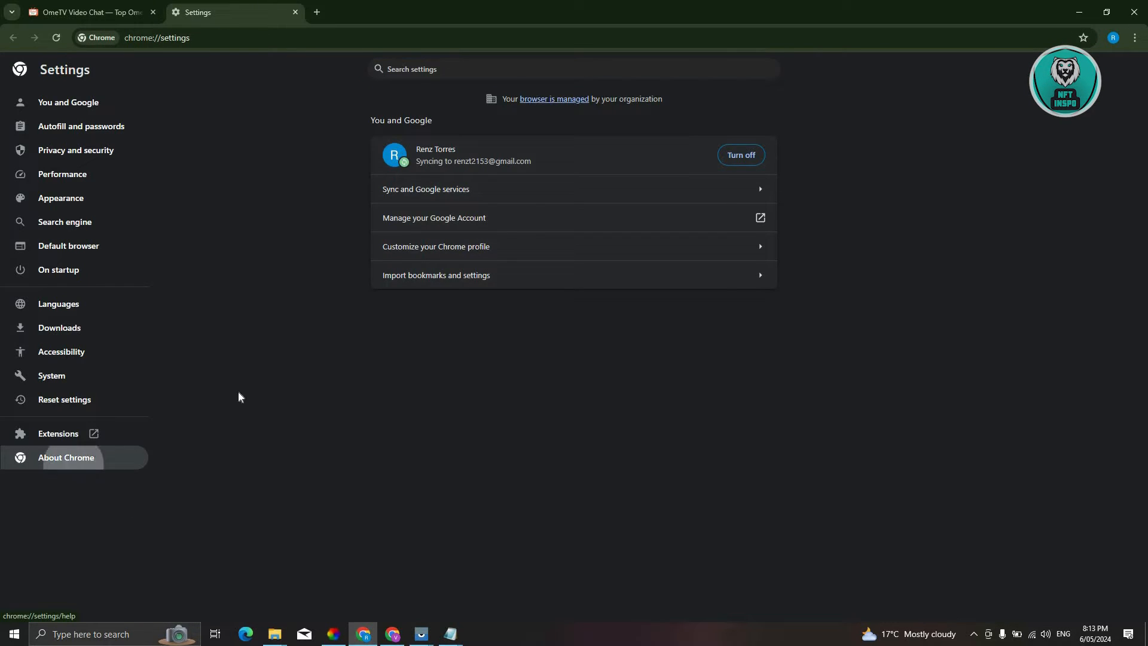
click(66, 457)
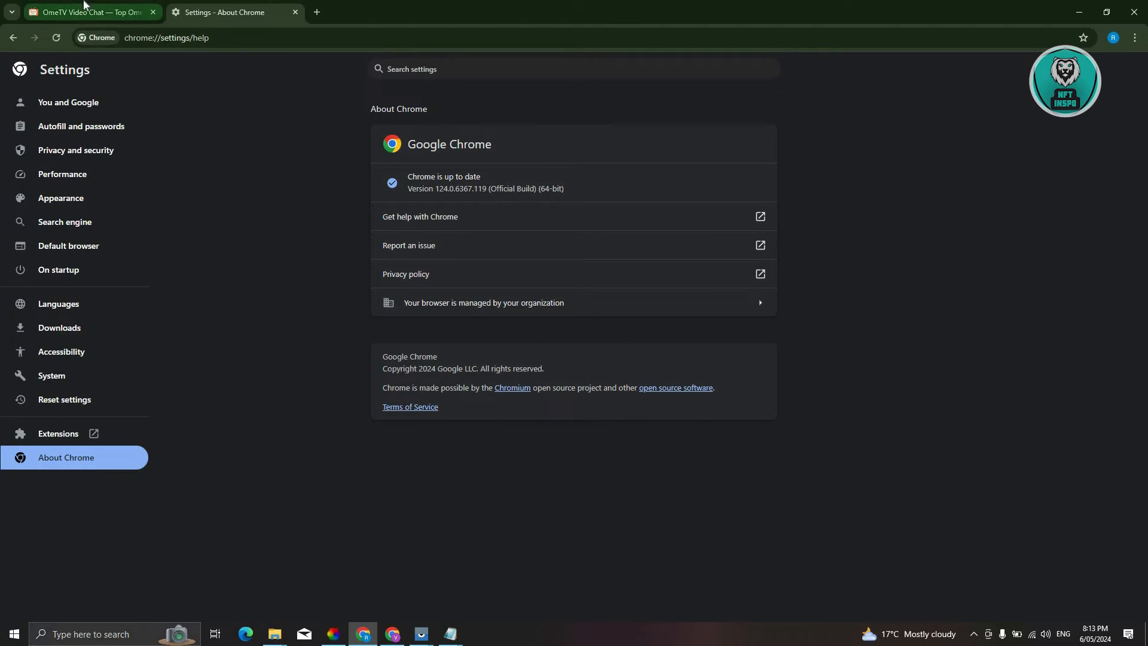
Step: Switch to the OmeTV tab and close the 'Settings - About Chrome' tab
click(89, 12)
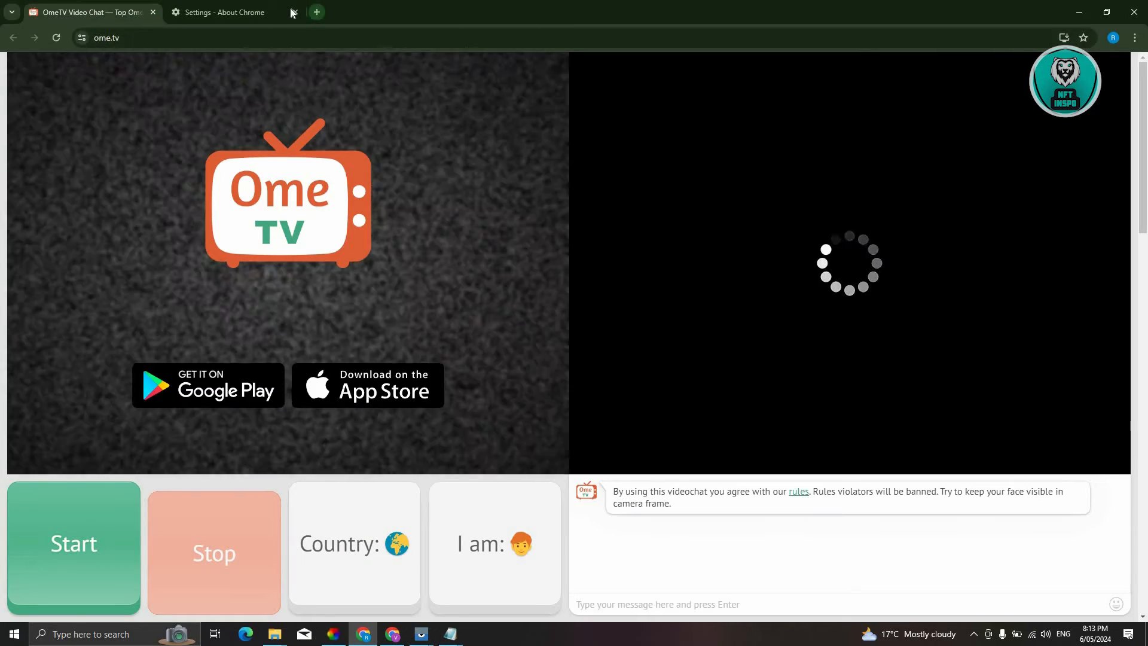
mouse_move(225, 12)
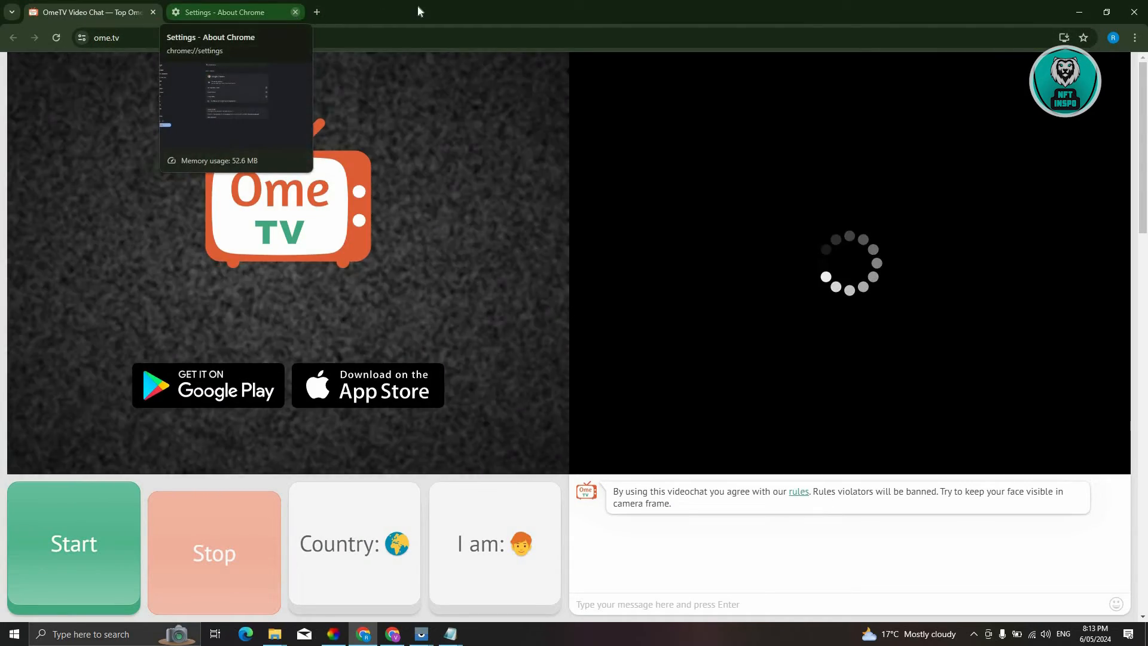
click(295, 12)
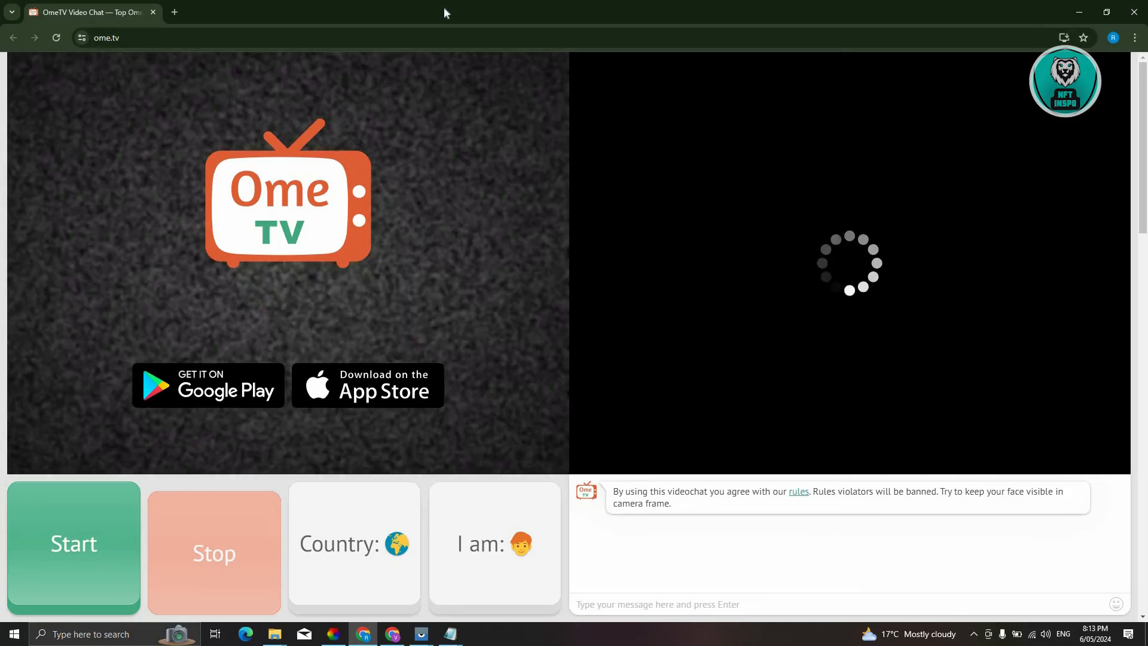